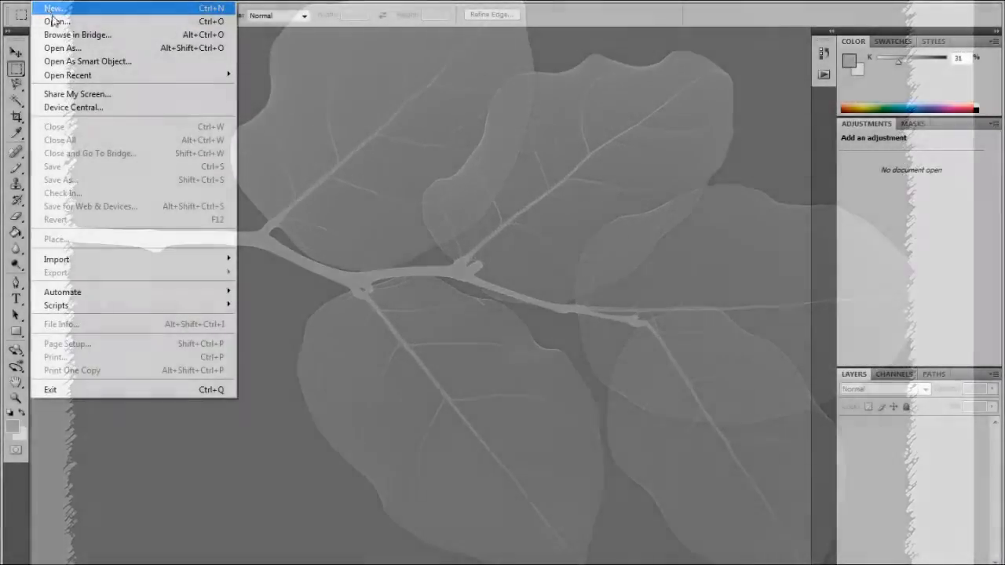
Duplicate the Background layer of the leaf X-ray photo as Background copy
{"action": "left_click", "coordinate": [53, 19]}
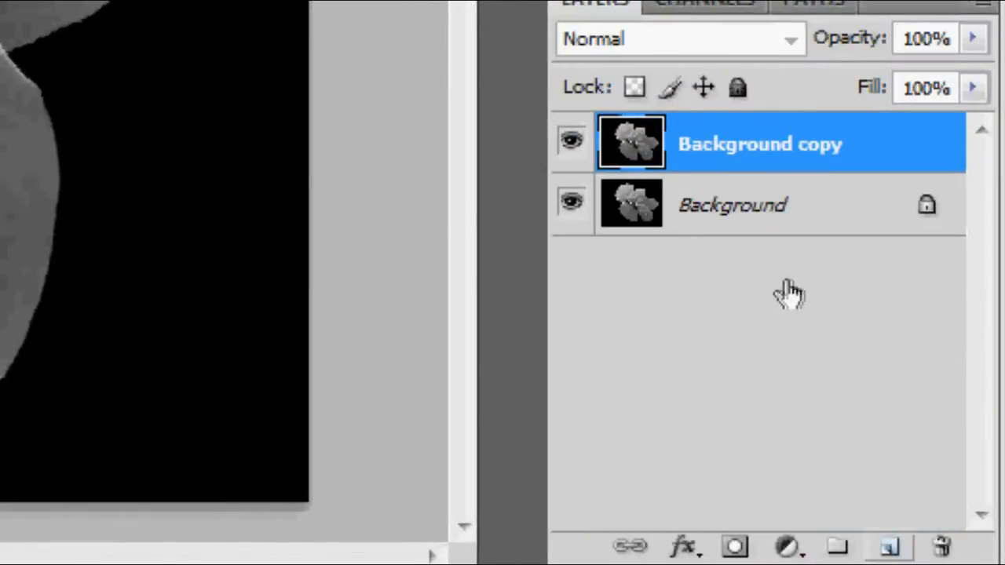
Create a new Layer 1 above Background, below Background copy, to hold the white fill
{"action": "left_click", "coordinate": [889, 543]}
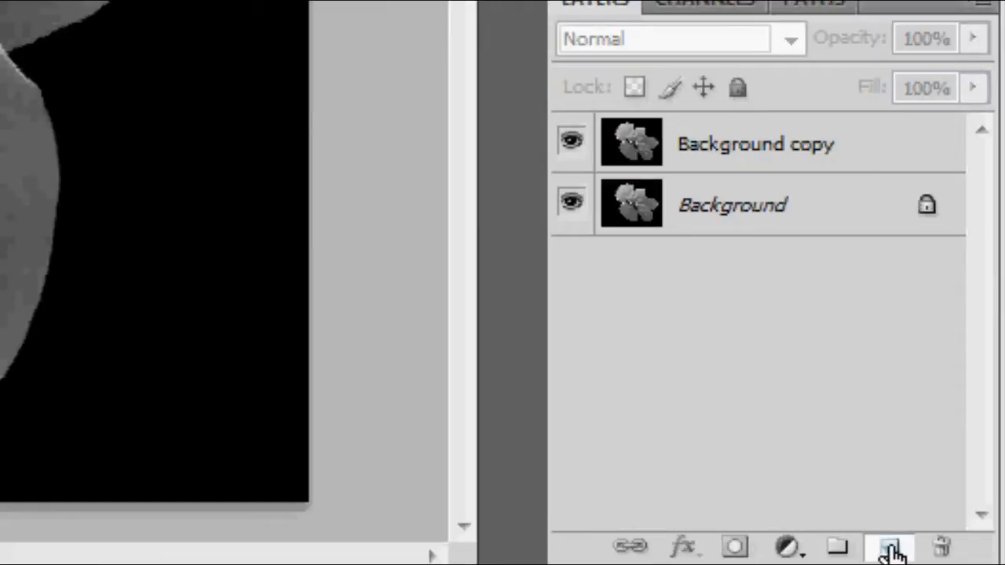
{"action": "left_click", "coordinate": [886, 543]}
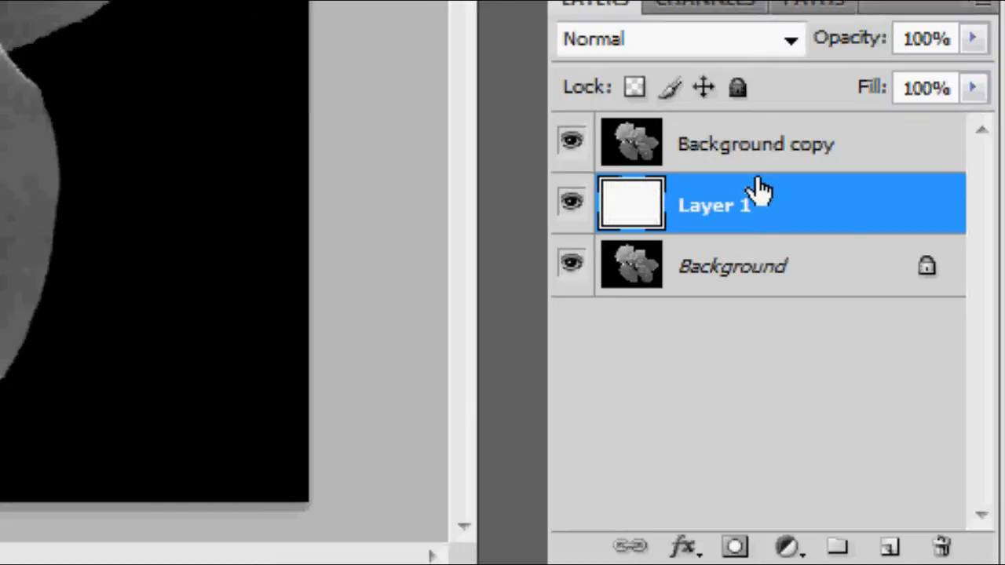
{"action": "mouse_move", "coordinate": [730, 154]}
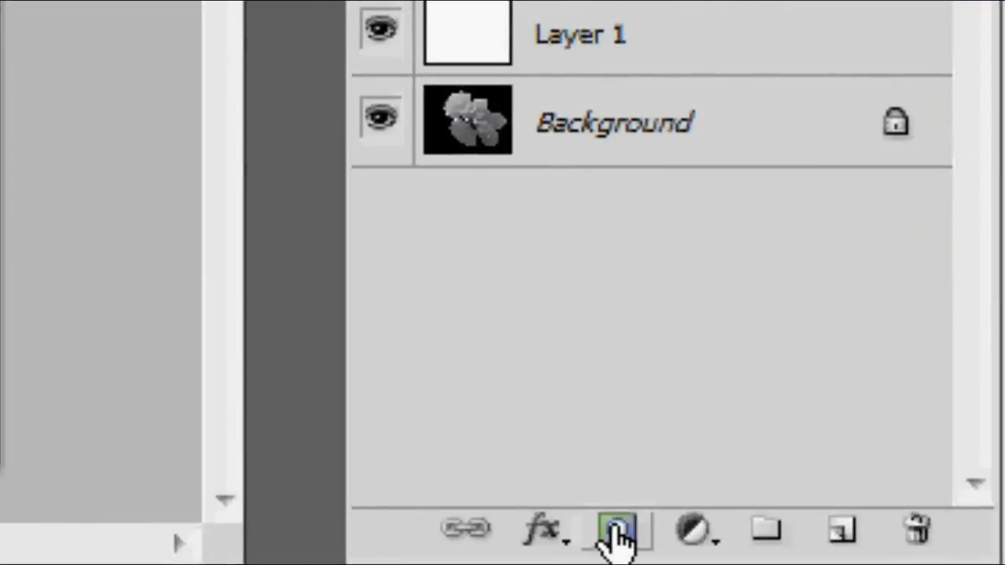
{"action": "mouse_move", "coordinate": [616, 534]}
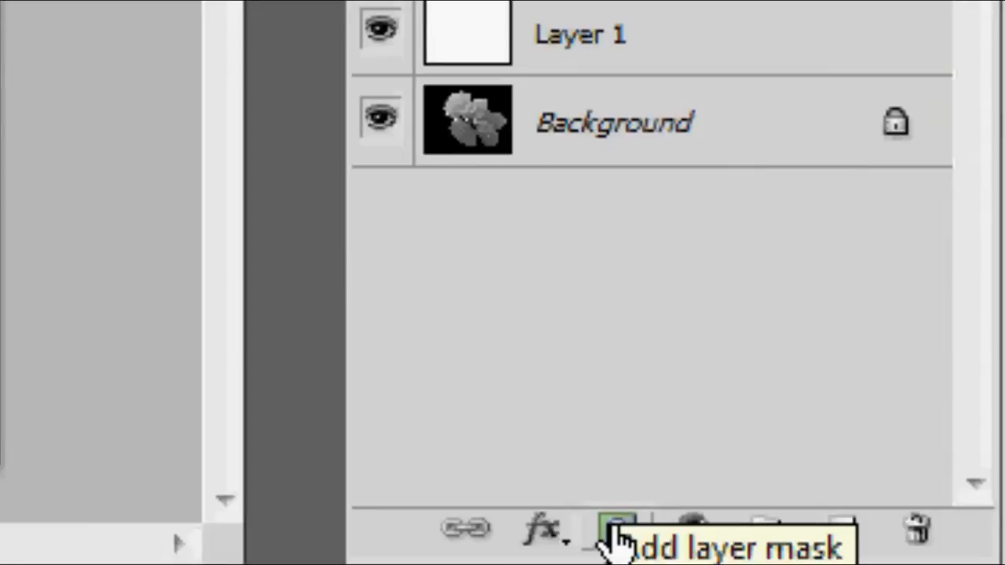
Add a layer mask to Background copy and start the Spatter brush-stroke filter on it
{"action": "left_click", "coordinate": [612, 531]}
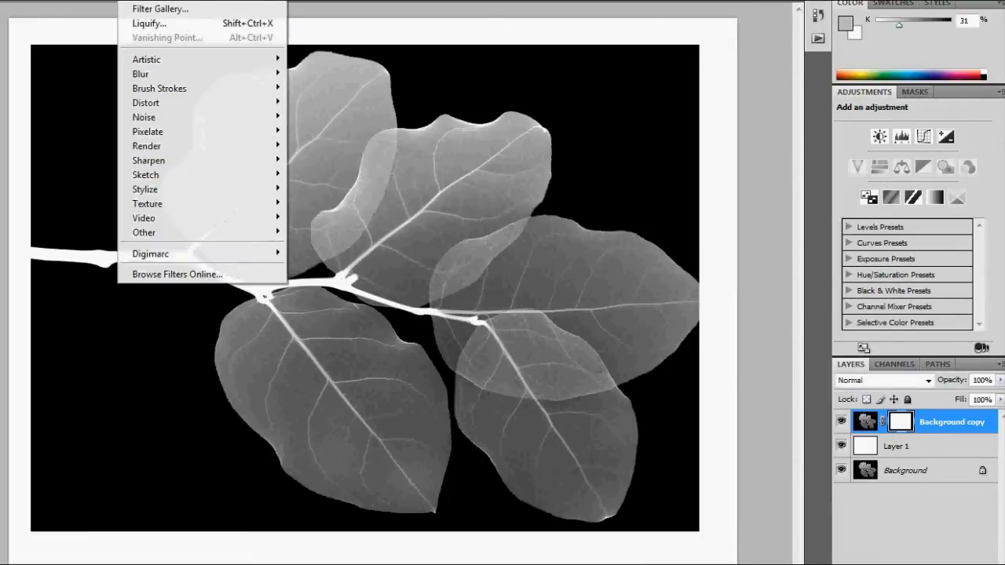
{"action": "mouse_move", "coordinate": [159, 88]}
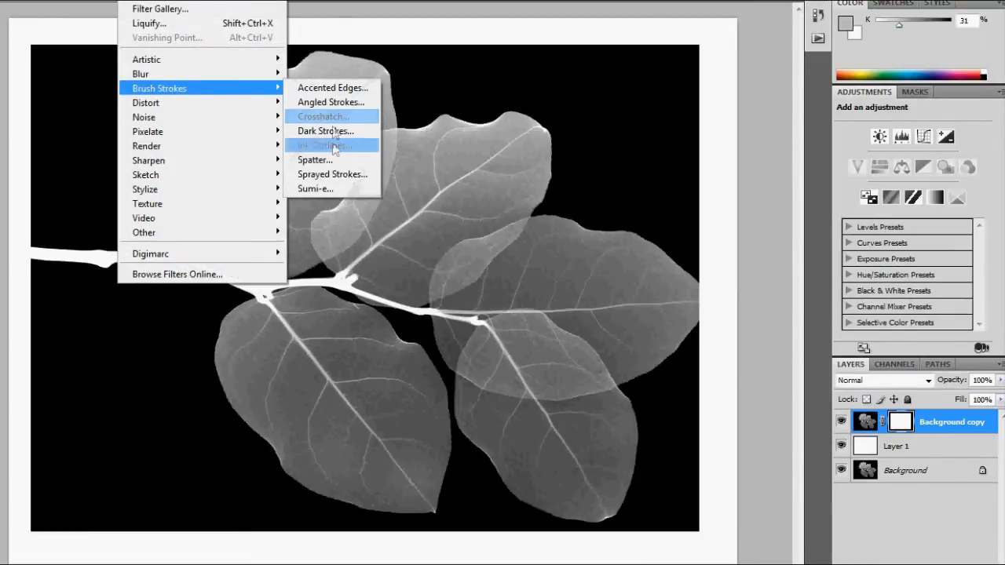
{"action": "left_click", "coordinate": [319, 160]}
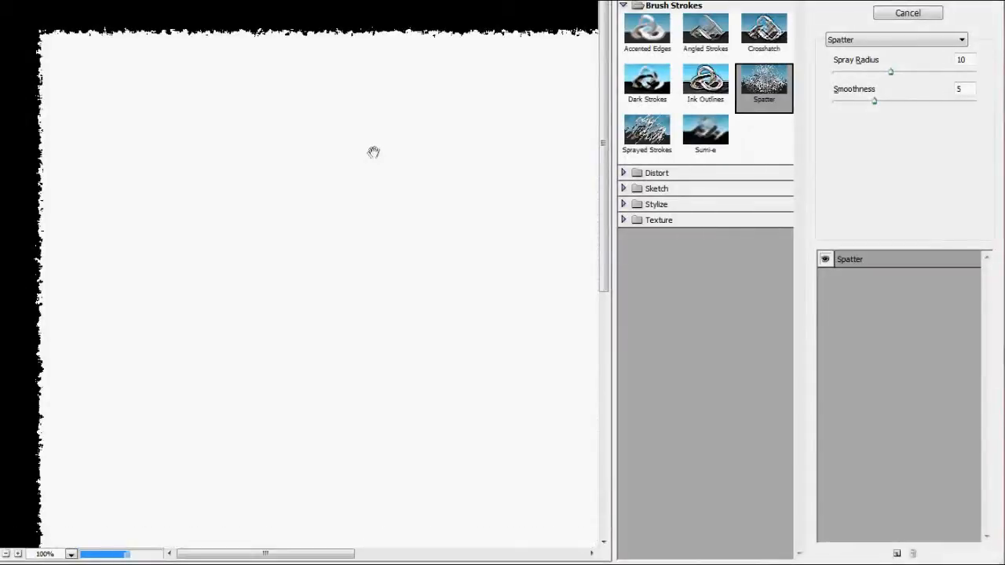
{"action": "mouse_move", "coordinate": [901, 72]}
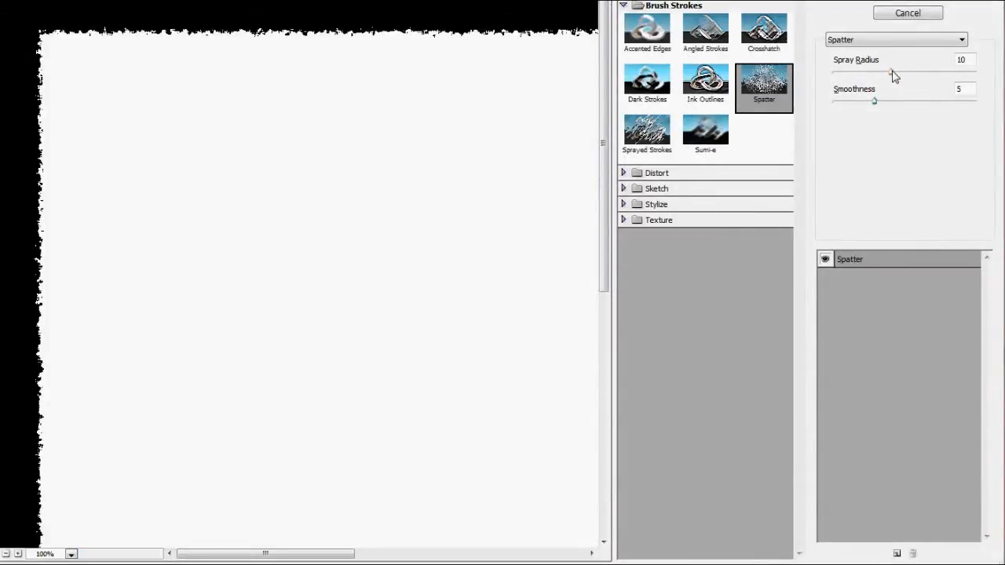
Raise the Spatter spray radius for rougher, heavily speckled mask edges
{"action": "left_click_drag", "start_coordinate": [892, 73], "coordinate": [970, 72]}
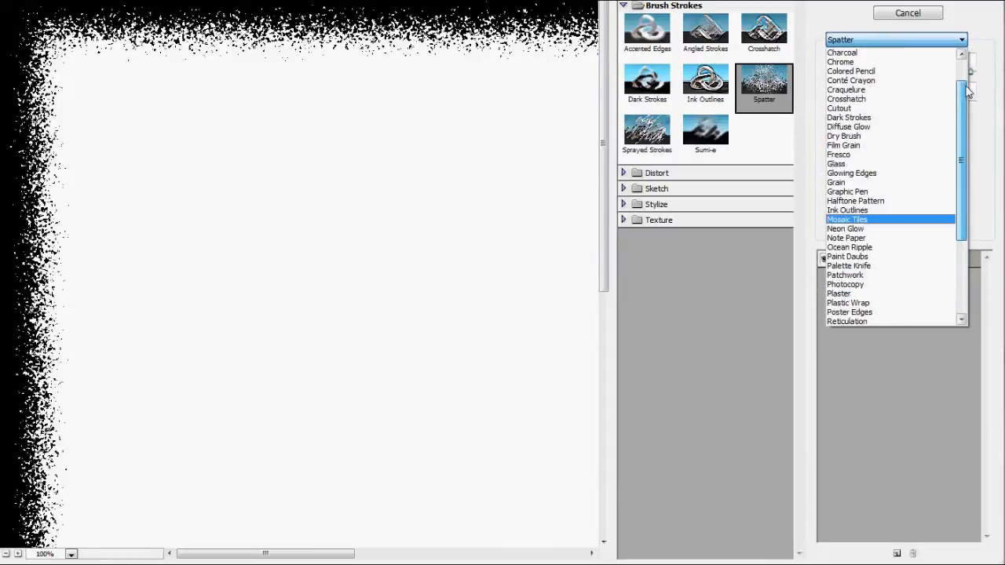
{"action": "left_click", "coordinate": [764, 31]}
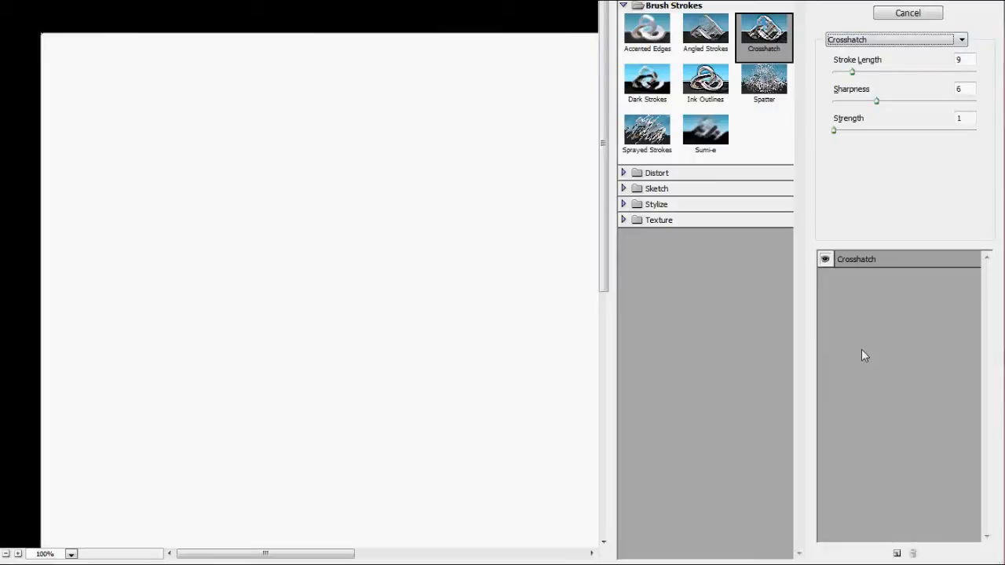
{"action": "mouse_move", "coordinate": [892, 330]}
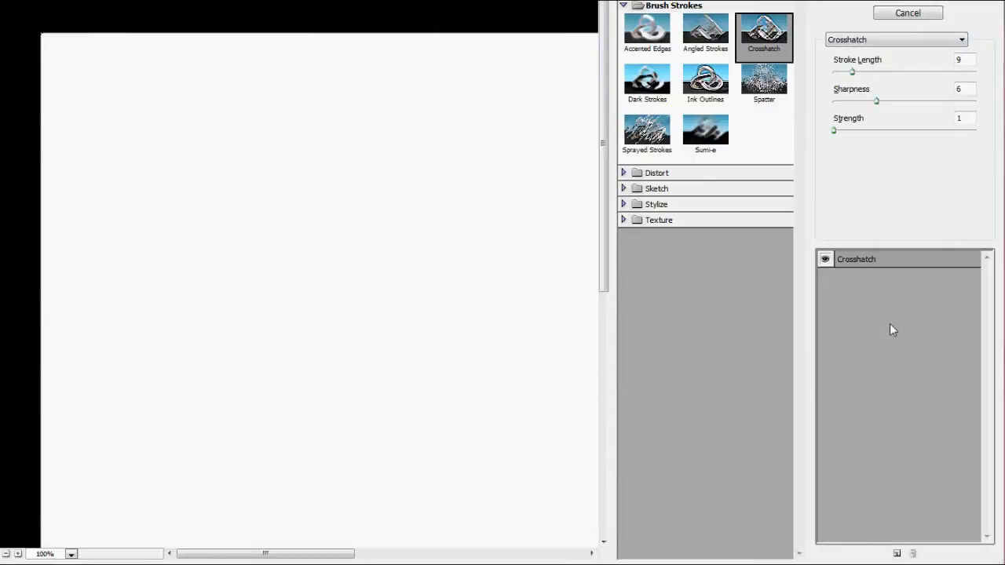
Add a Crosshatch effect layer over Spatter and adjust its stroke length and sharpness
{"action": "left_click", "coordinate": [763, 82]}
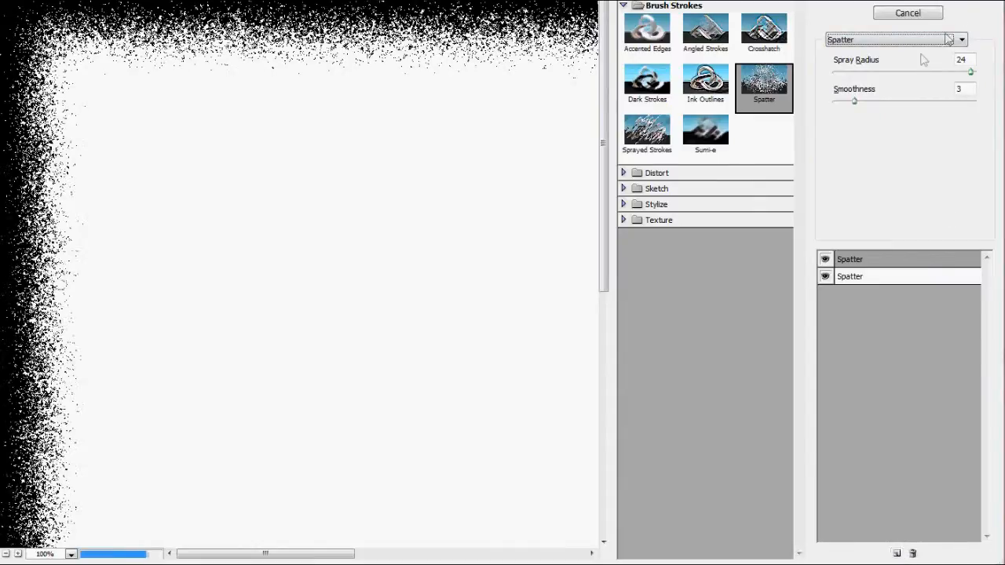
{"action": "left_click", "coordinate": [761, 31]}
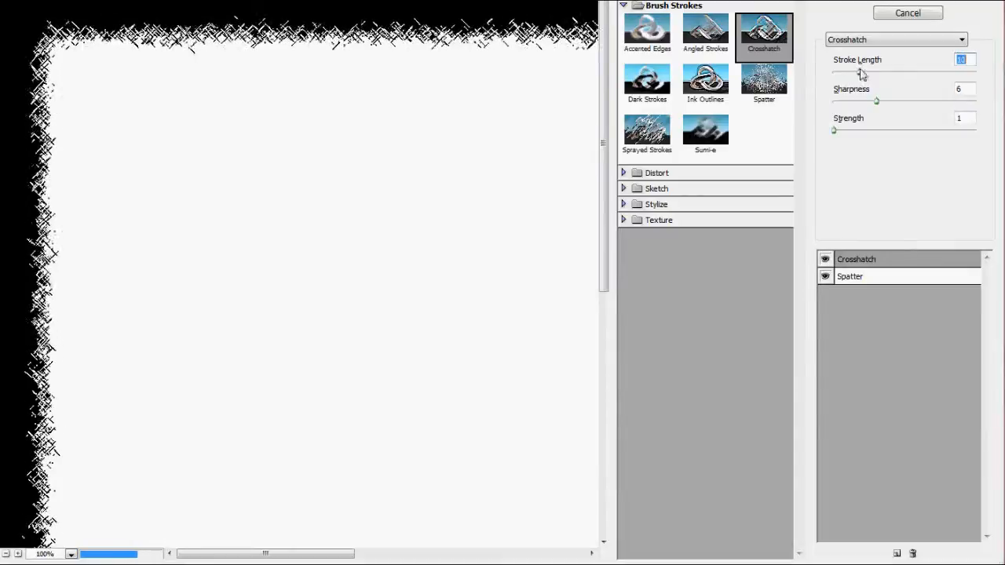
{"action": "left_click_drag", "start_coordinate": [852, 72], "coordinate": [862, 72]}
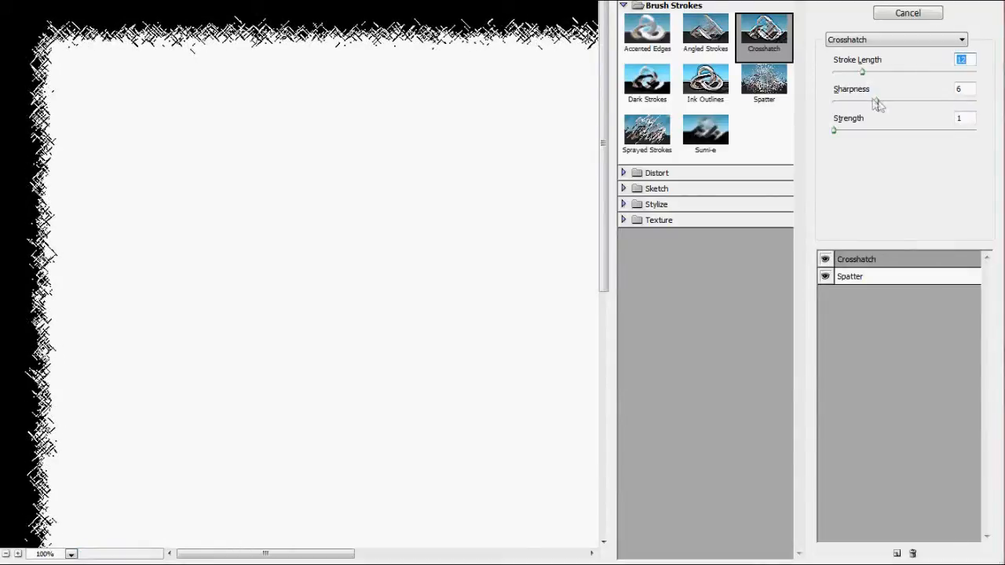
{"action": "left_click", "coordinate": [958, 88]}
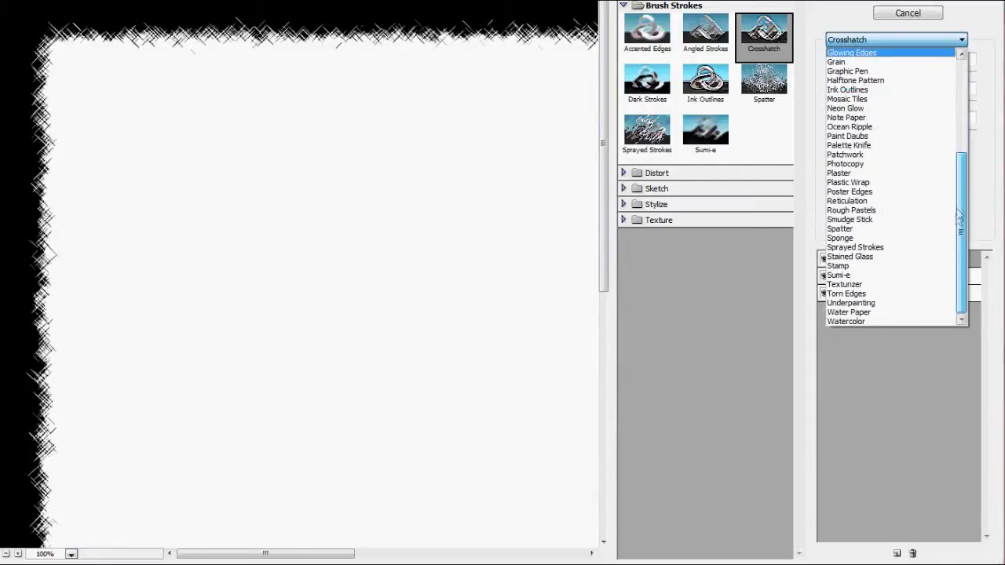
Switch the added effect to Sumi-e and adjust its stroke width for thicker brushy strokes
{"action": "left_click", "coordinate": [705, 134]}
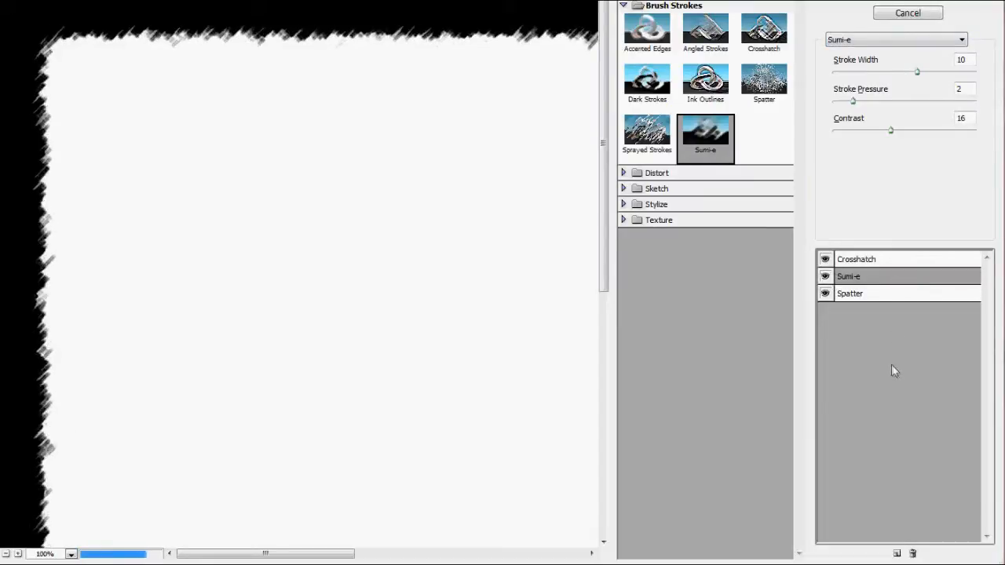
{"action": "mouse_move", "coordinate": [914, 72]}
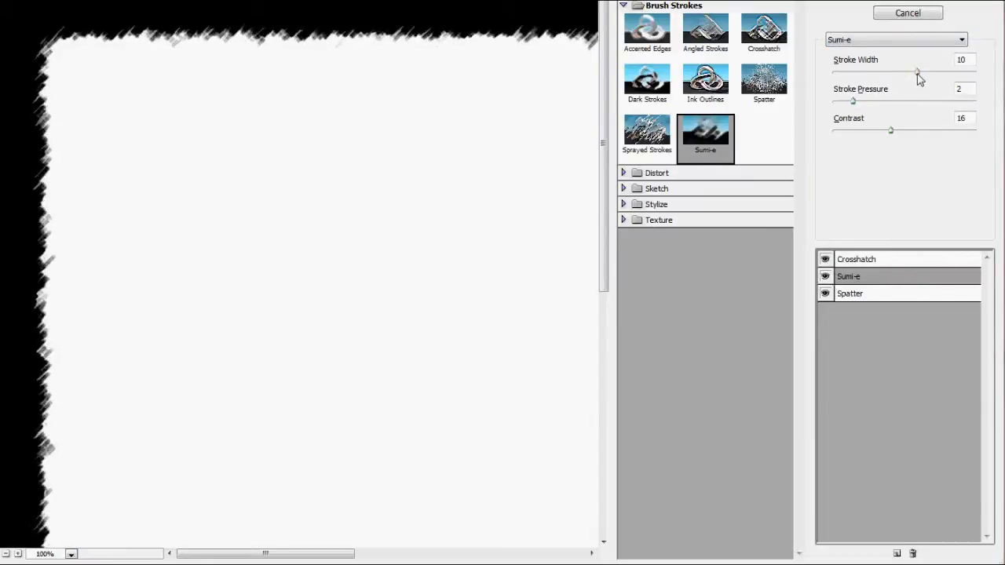
{"action": "left_click_drag", "start_coordinate": [917, 72], "coordinate": [867, 72]}
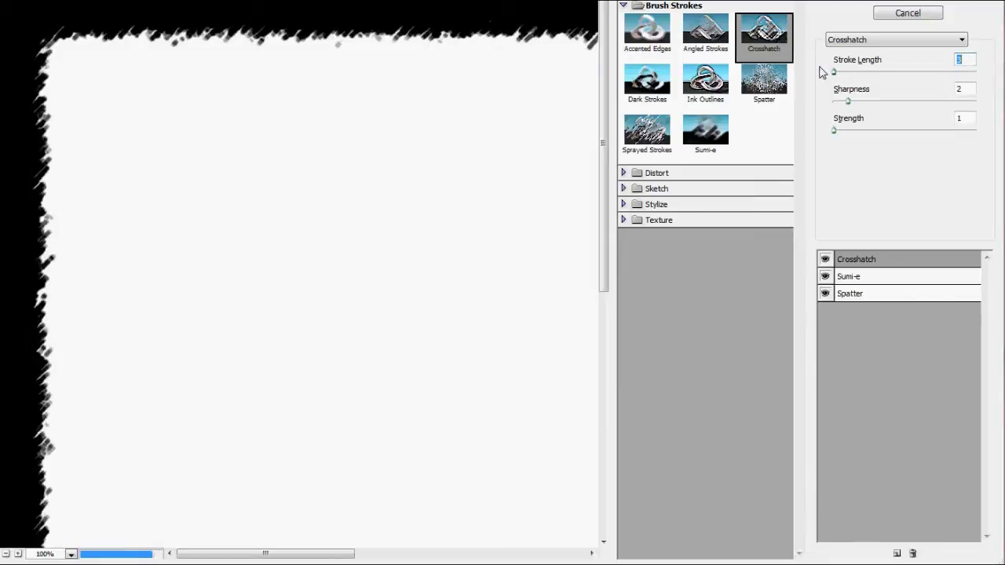
Tweak the Spatter effect and apply the stacked Filter Gallery effects to the mask
{"action": "left_click", "coordinate": [852, 294]}
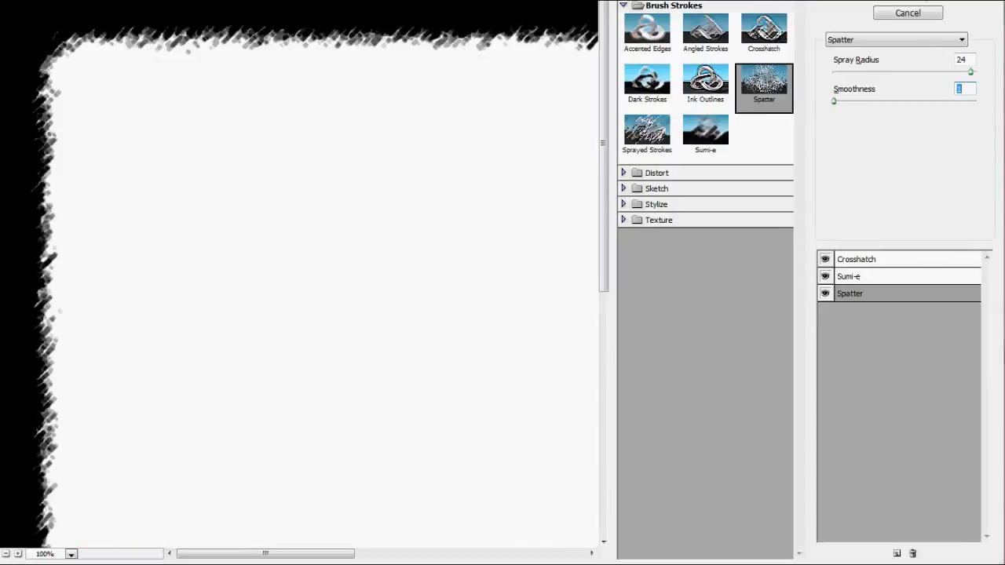
{"action": "left_click", "coordinate": [921, 13]}
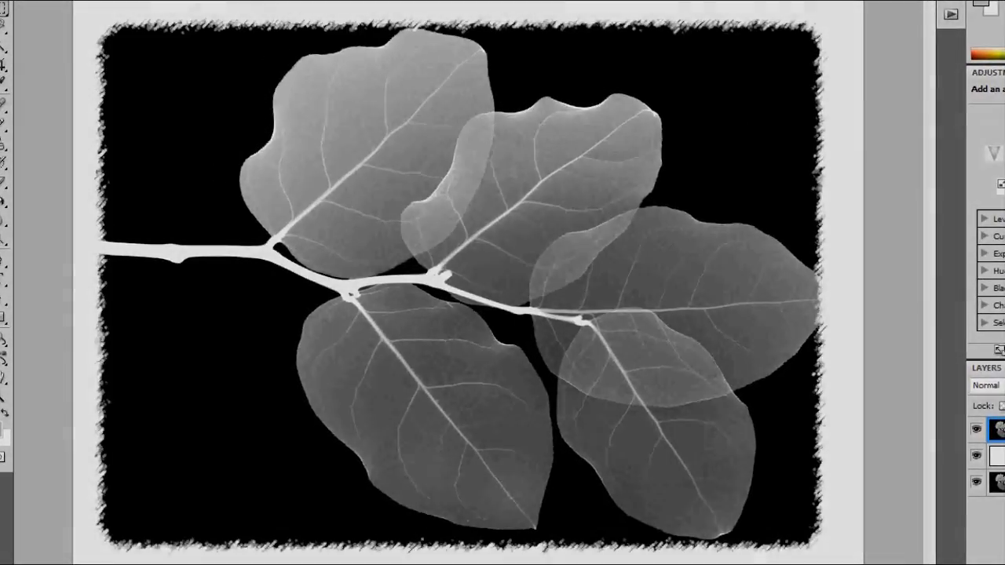